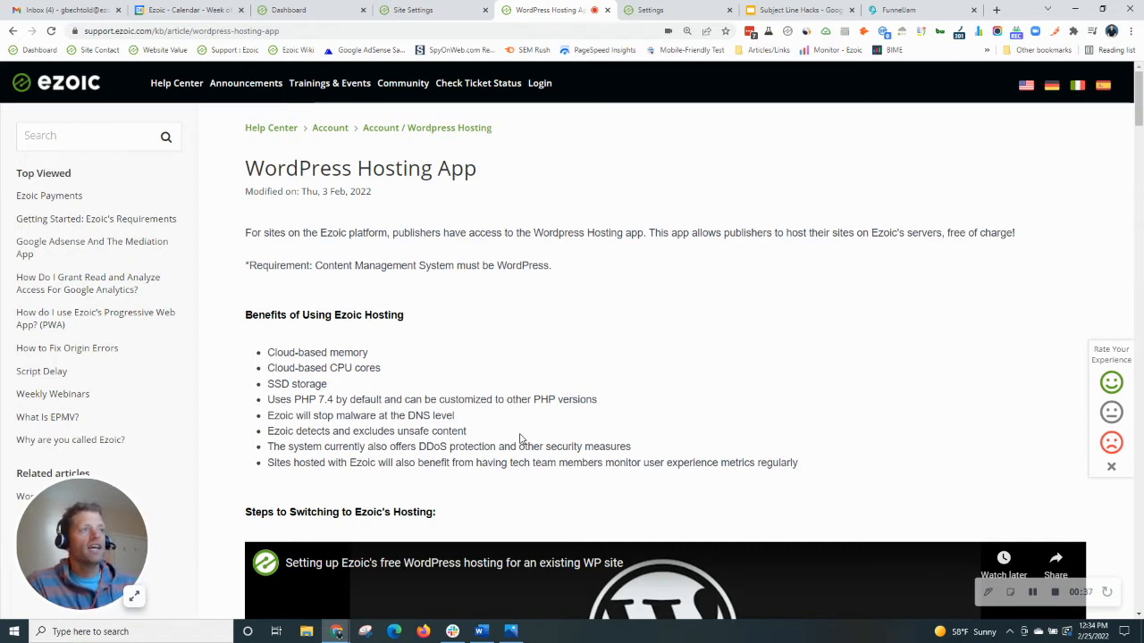
{"action": "mouse_move", "coordinate": [520, 378]}
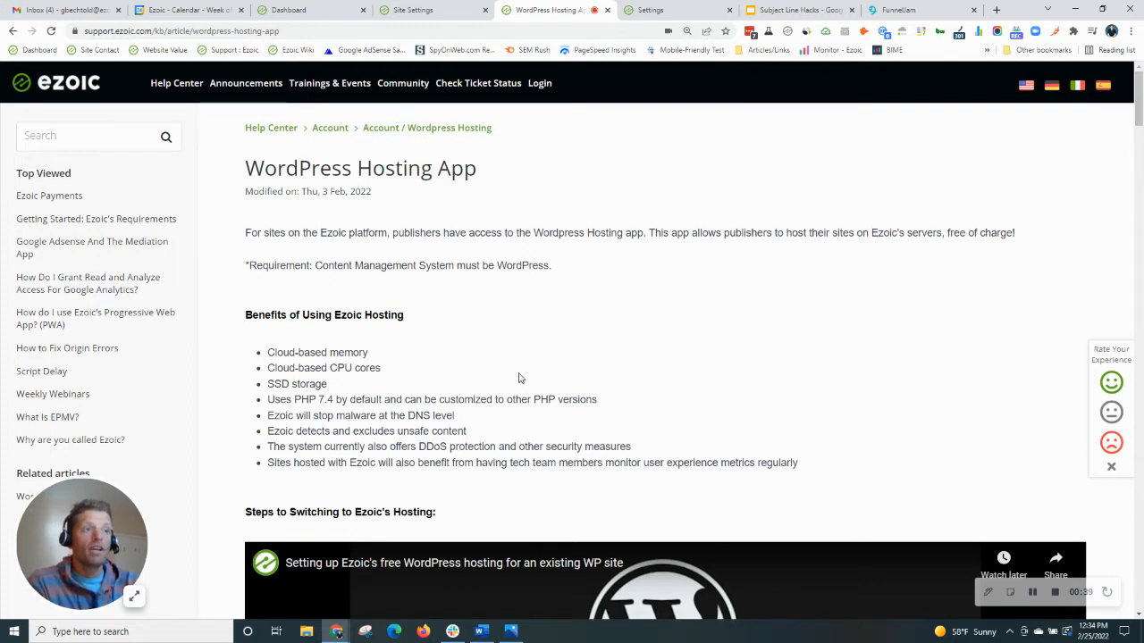
{"action": "mouse_move", "coordinate": [505, 379]}
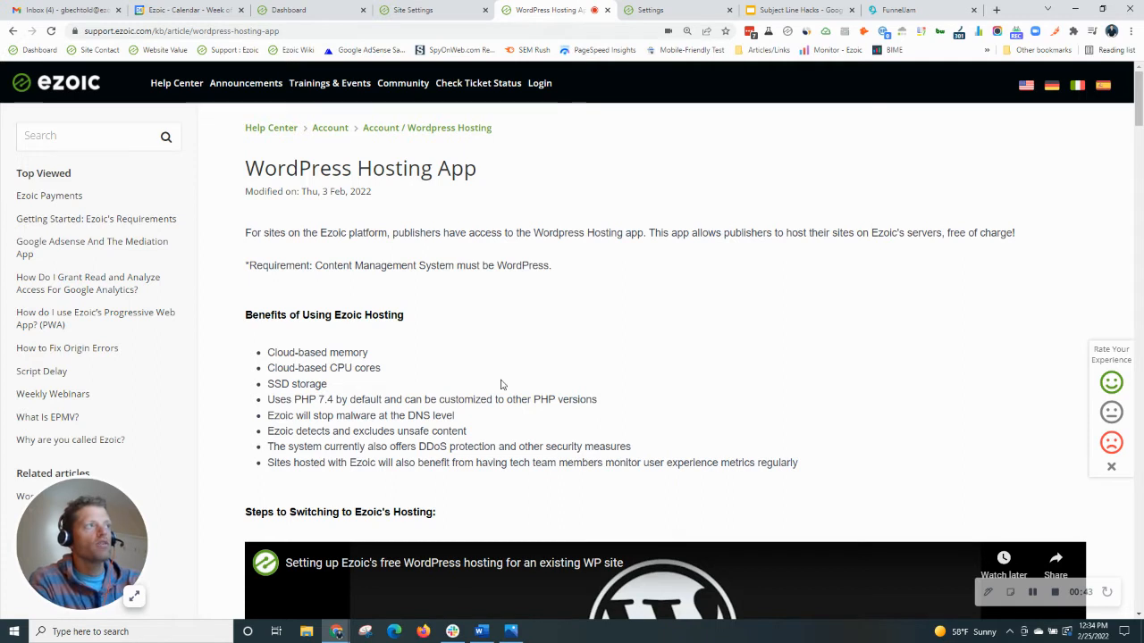
{"action": "mouse_move", "coordinate": [392, 358]}
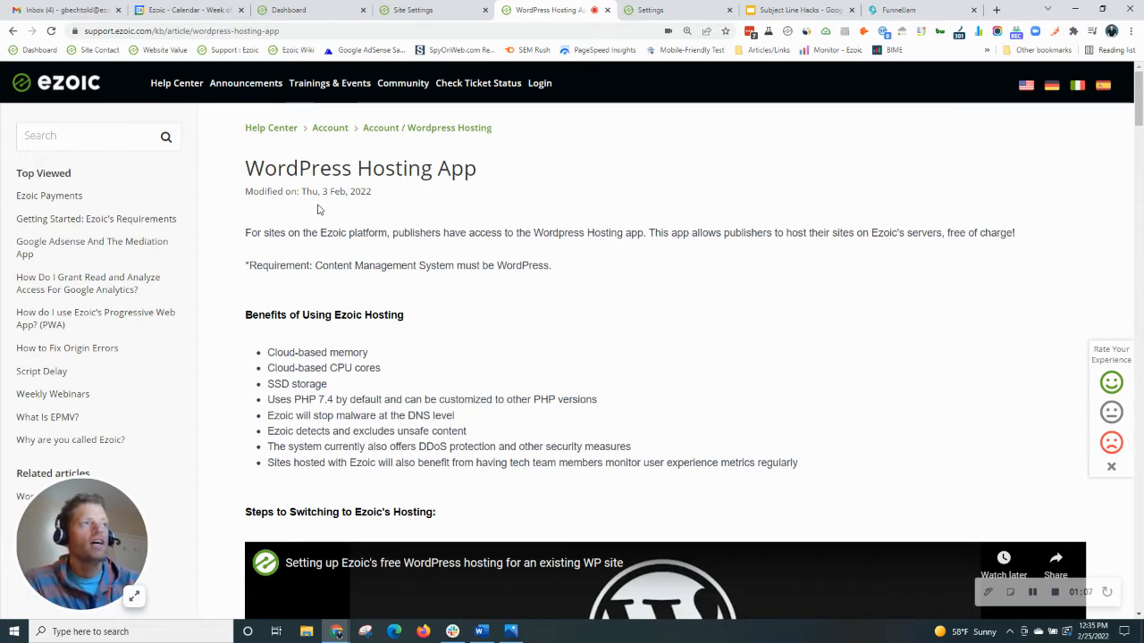
{"action": "mouse_move", "coordinate": [420, 206]}
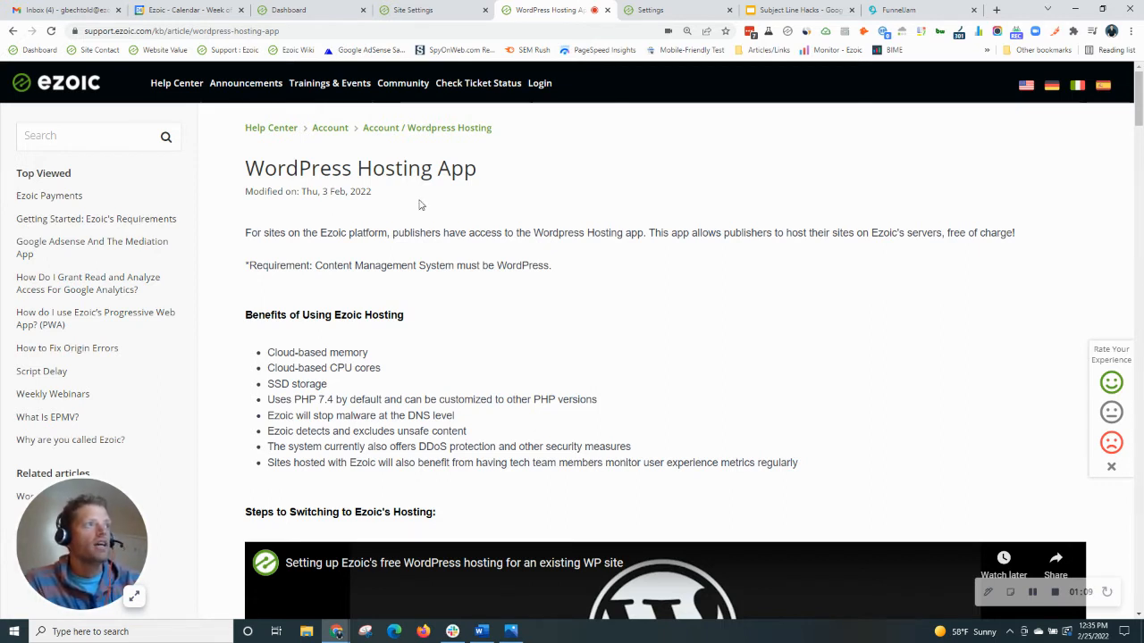
{"action": "mouse_move", "coordinate": [307, 399]}
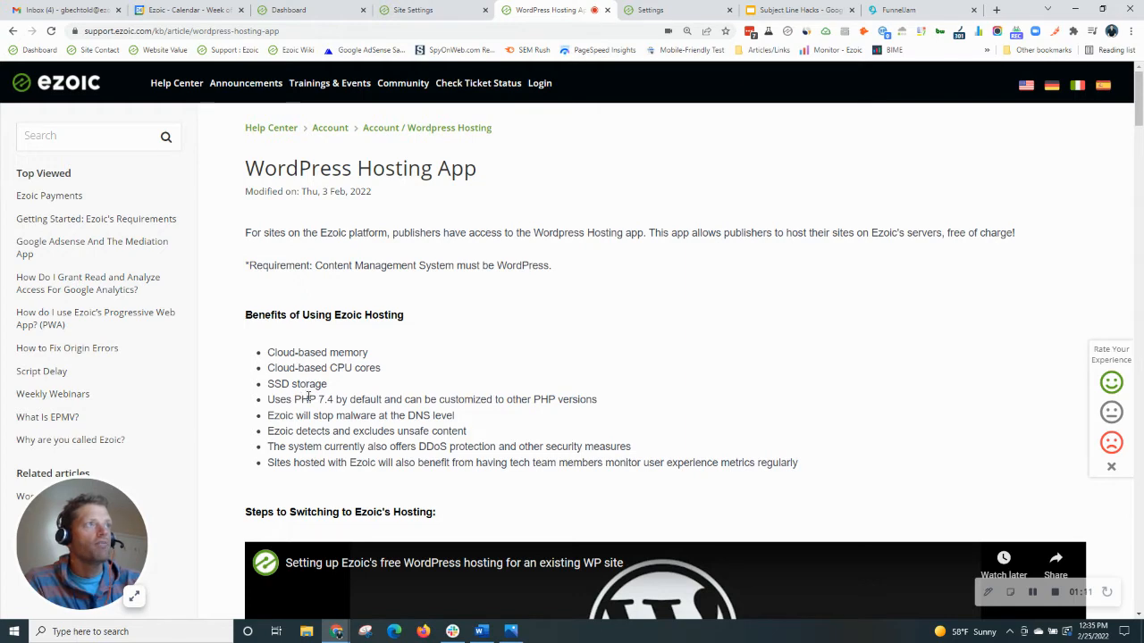
- Scroll down through the currently open page
{"action": "scroll", "scroll_direction": "down", "scroll_amount": 3}
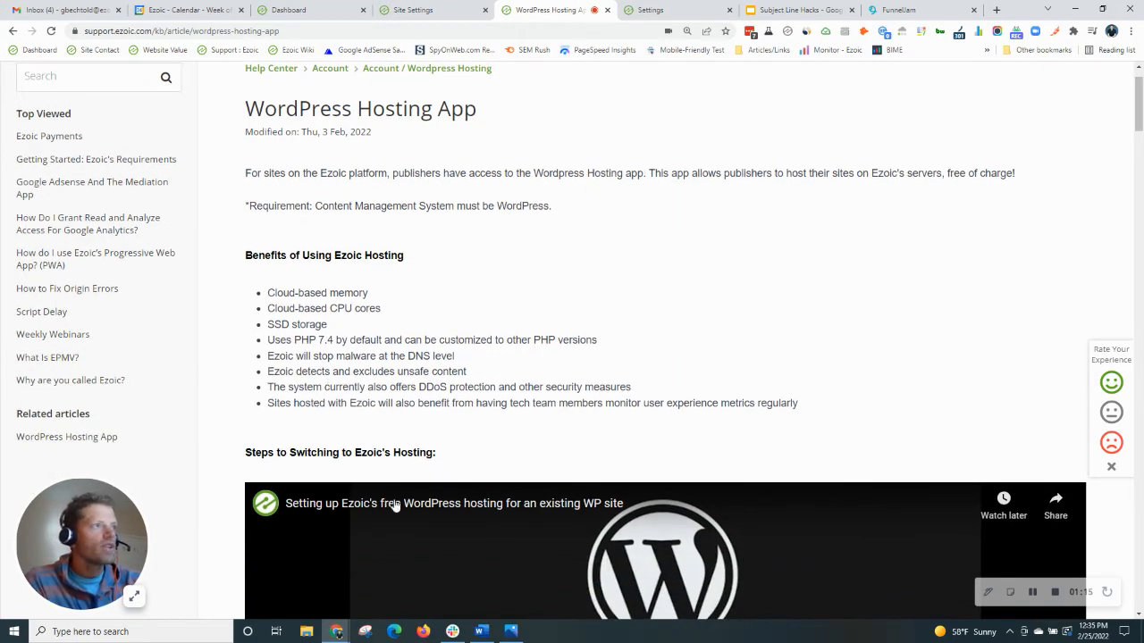
{"action": "scroll", "scroll_direction": "down", "scroll_amount": 3}
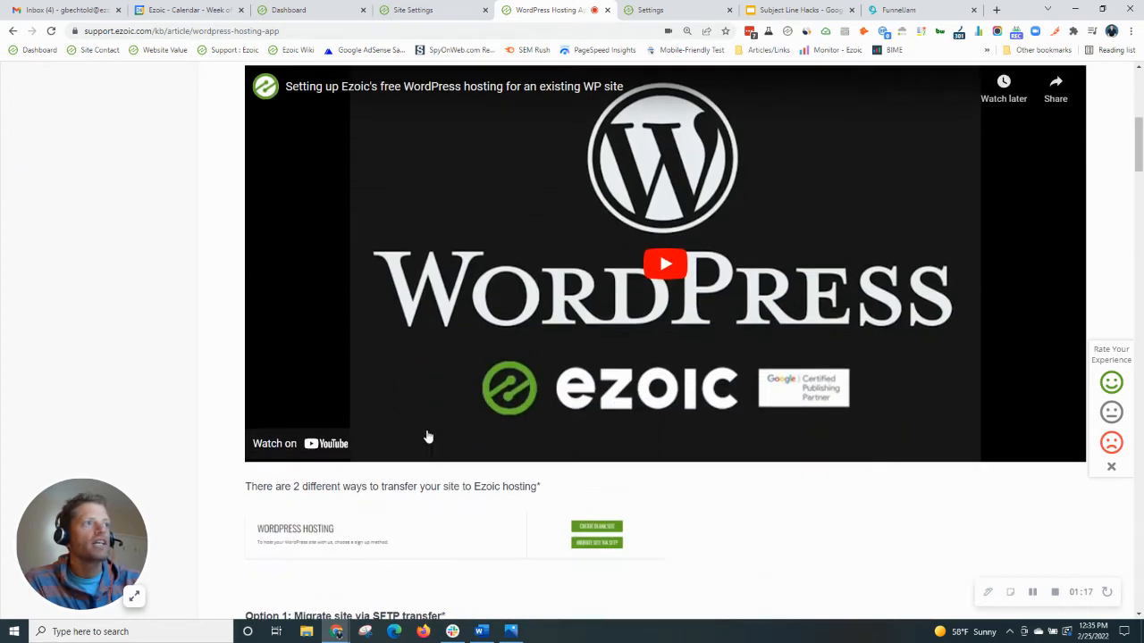
{"action": "scroll", "scroll_direction": "down", "scroll_amount": 3}
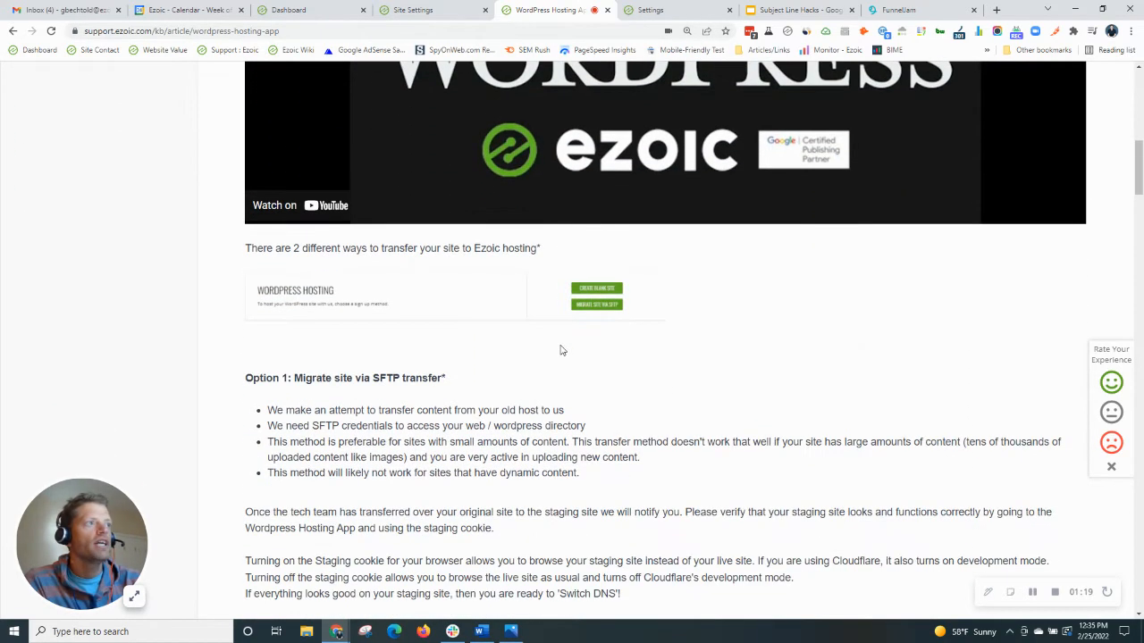
{"action": "scroll", "scroll_direction": "down", "scroll_amount": 3}
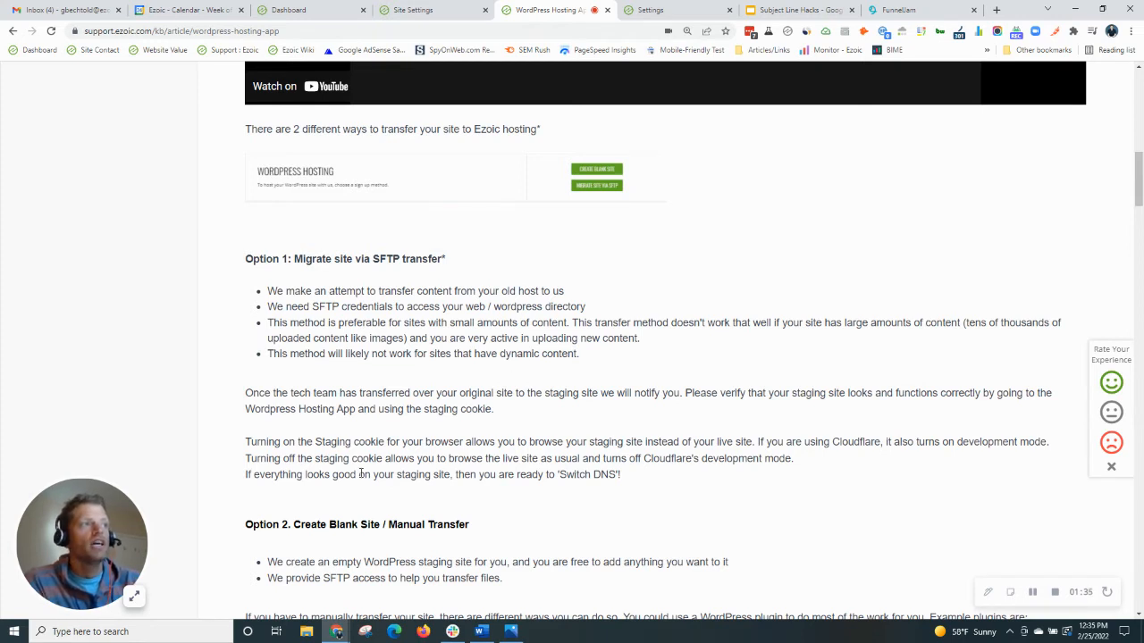
{"action": "scroll", "scroll_direction": "down", "scroll_amount": 3}
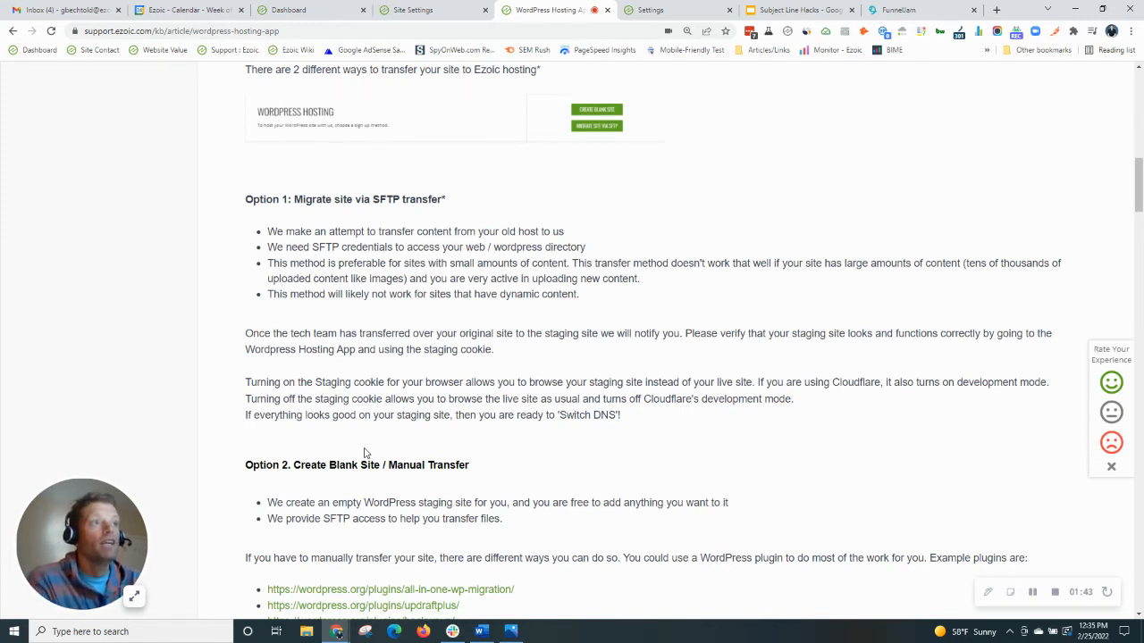
{"action": "scroll", "scroll_direction": "down", "scroll_amount": 3}
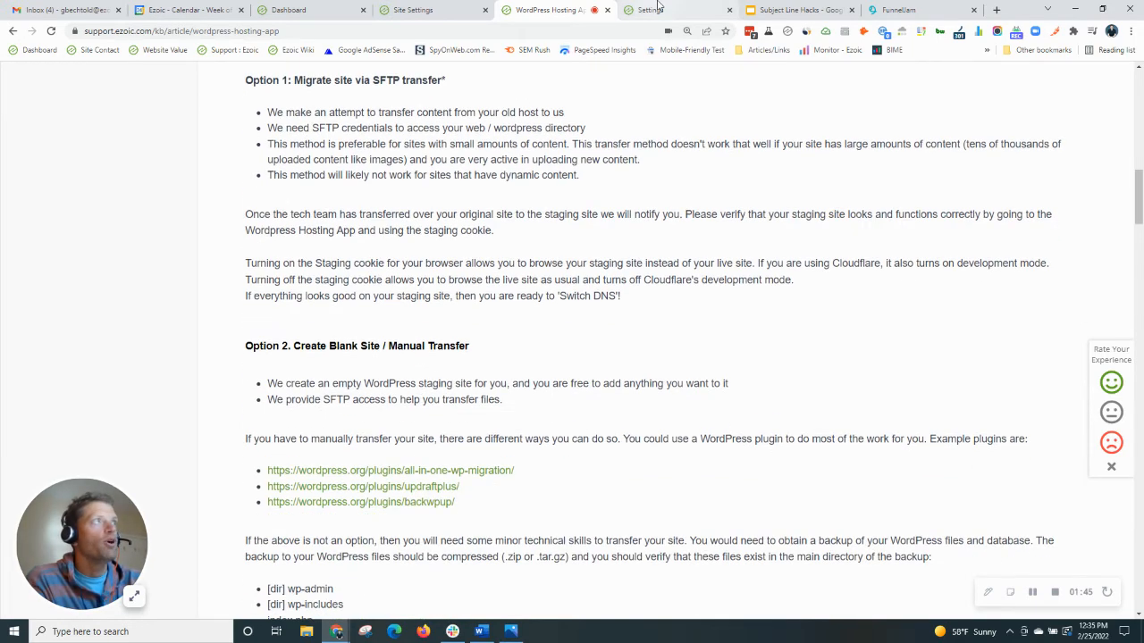
- Switch to the Ezoic Settings tab and scroll down to the live WordPress Hosting section
{"action": "left_click", "coordinate": [652, 10]}
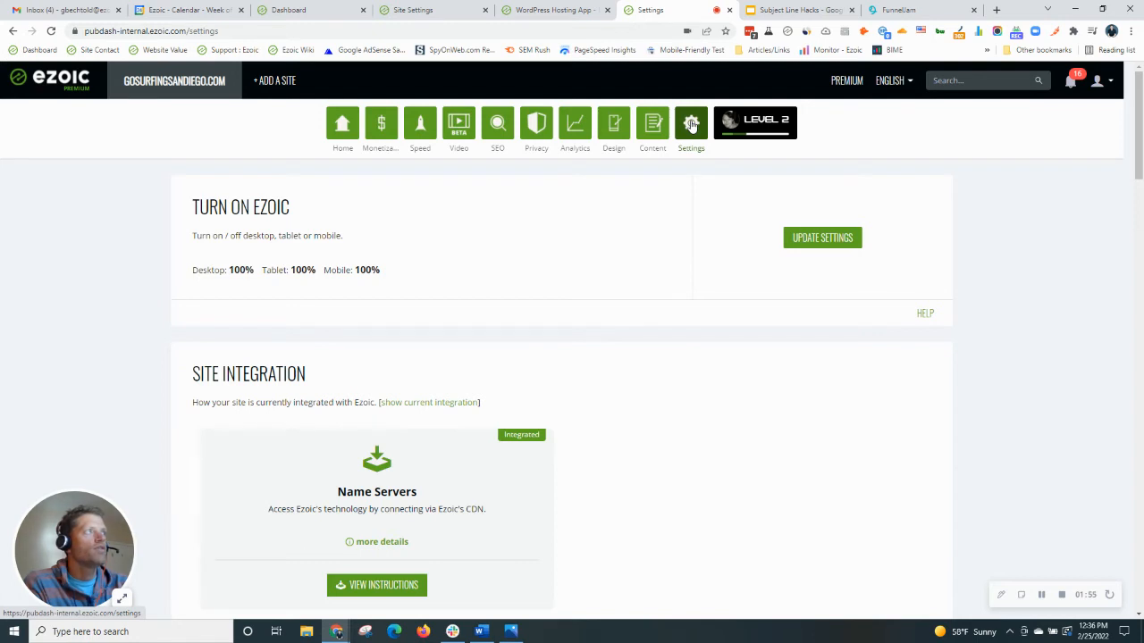
{"action": "scroll", "scroll_direction": "down", "scroll_amount": 3}
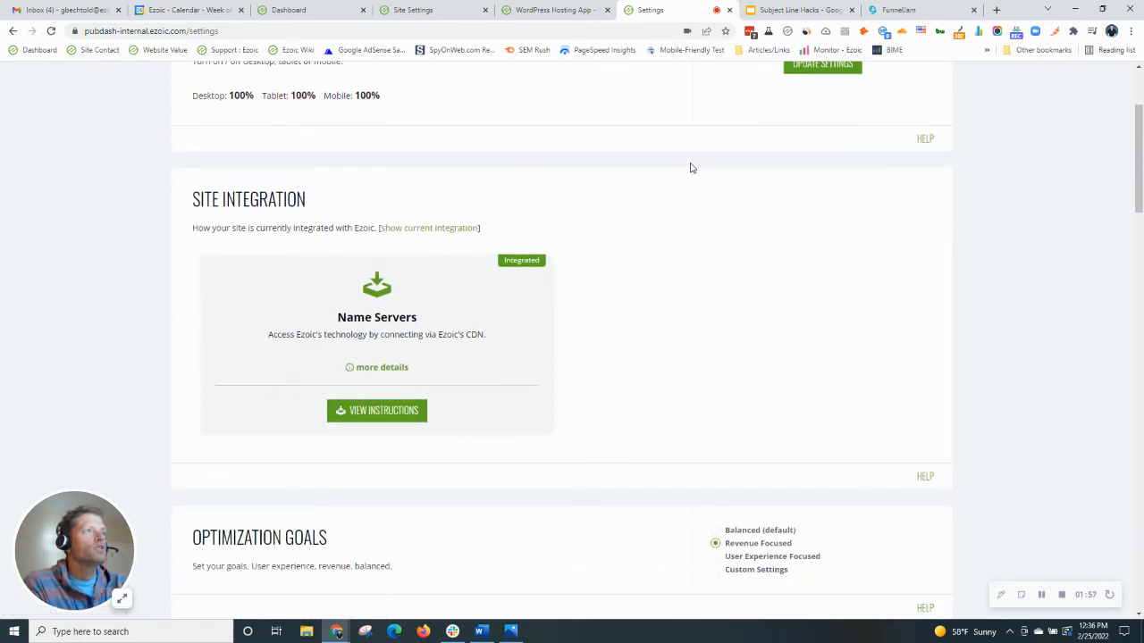
{"action": "scroll", "scroll_direction": "down", "scroll_amount": 3}
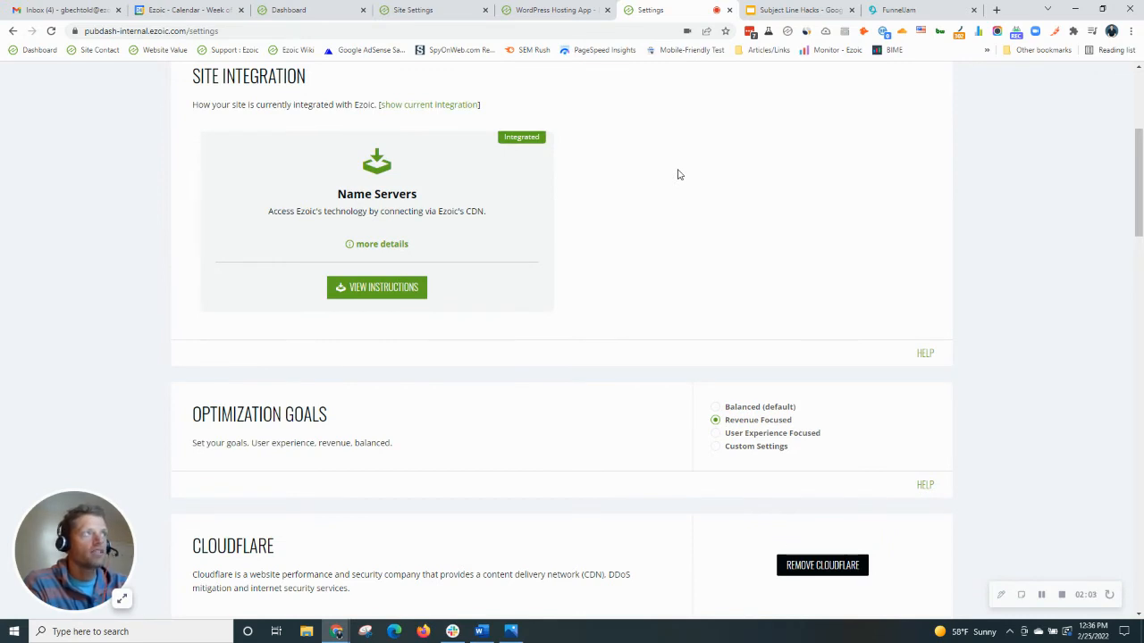
{"action": "mouse_move", "coordinate": [705, 175]}
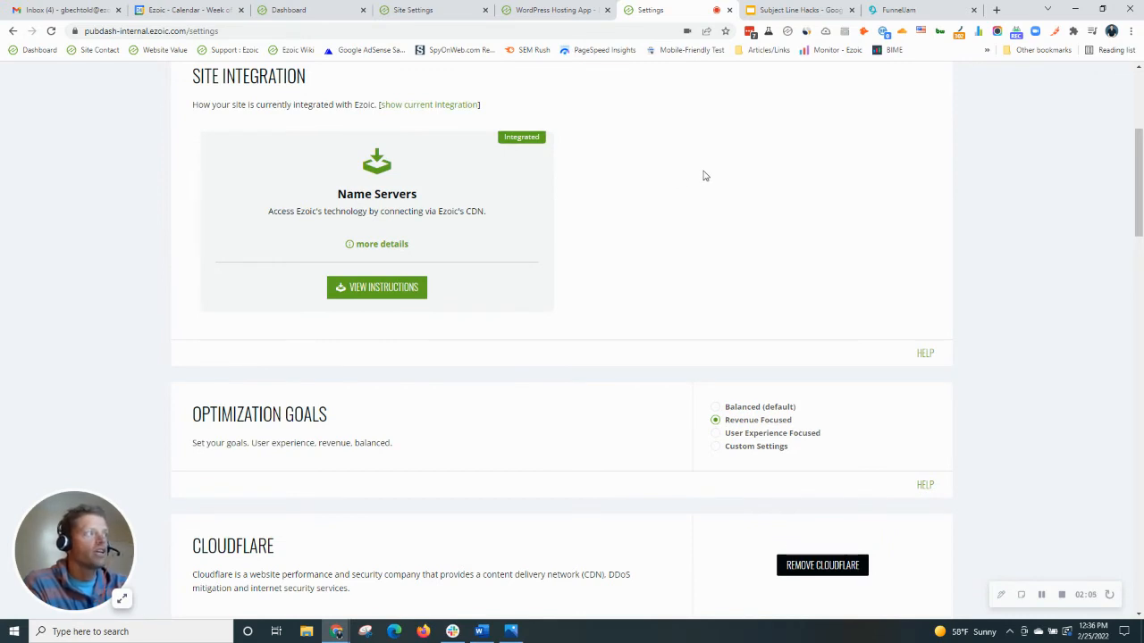
{"action": "scroll", "scroll_direction": "down", "scroll_amount": 3}
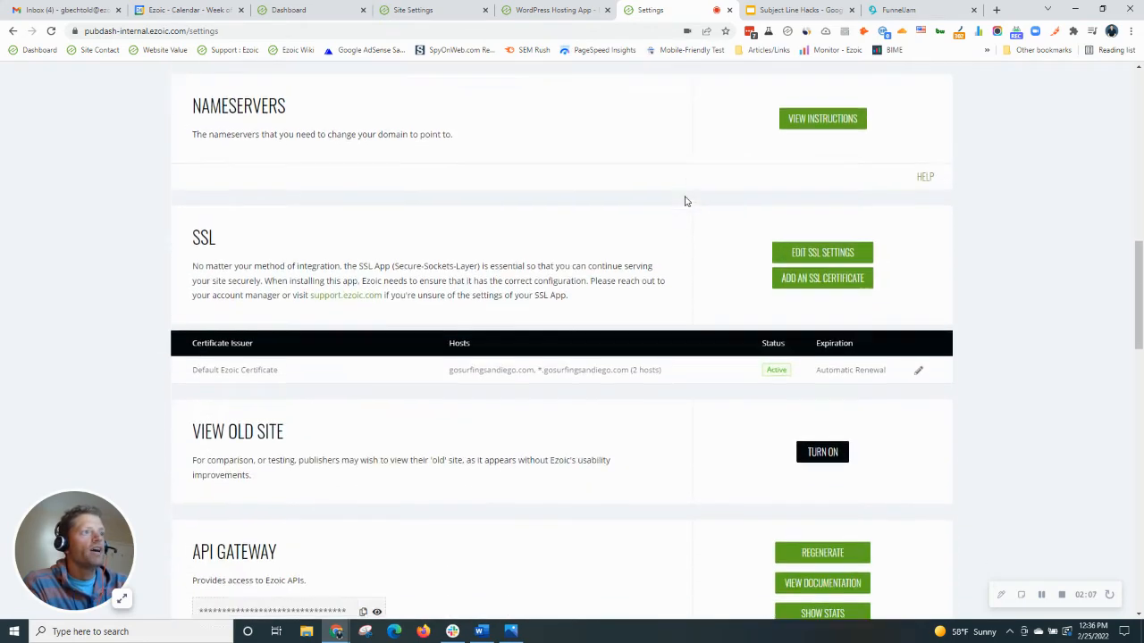
{"action": "scroll", "scroll_direction": "down", "scroll_amount": 3}
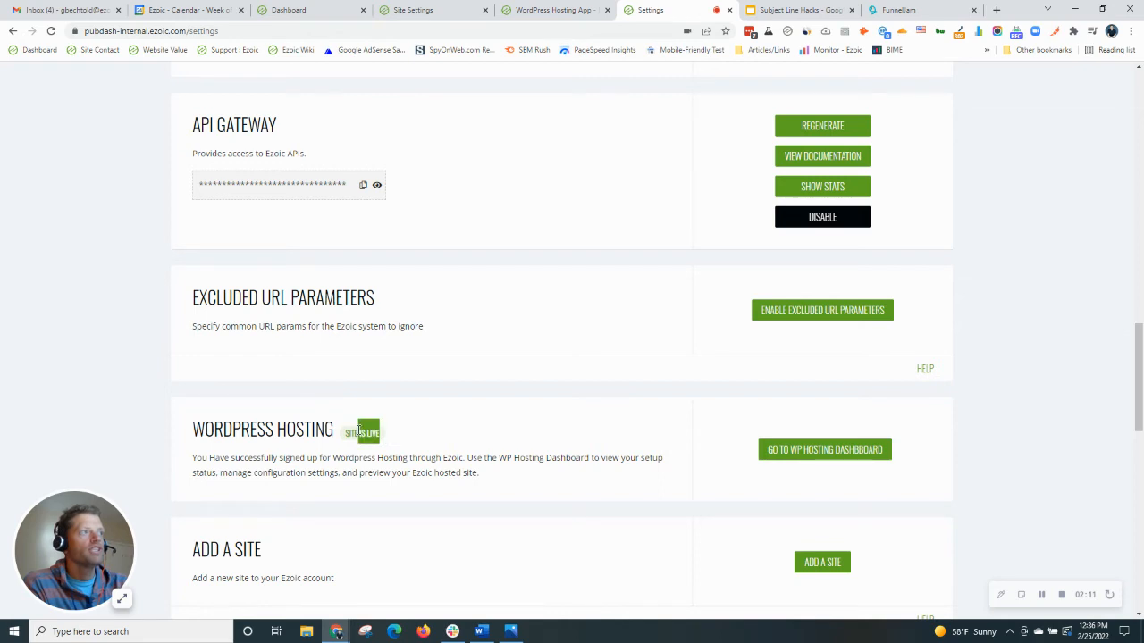
{"action": "scroll", "scroll_direction": "down", "scroll_amount": 3}
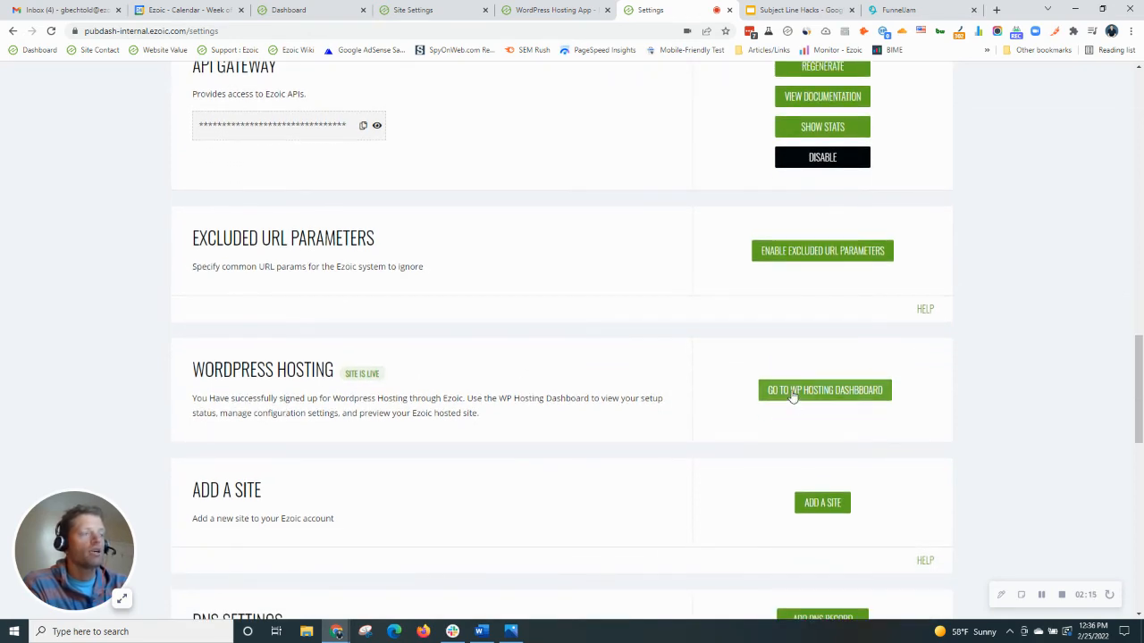
- Open the WP Hosting Dashboard and review Manage Credentials, then return to the WordPress Hosting App article
{"action": "left_click", "coordinate": [824, 390]}
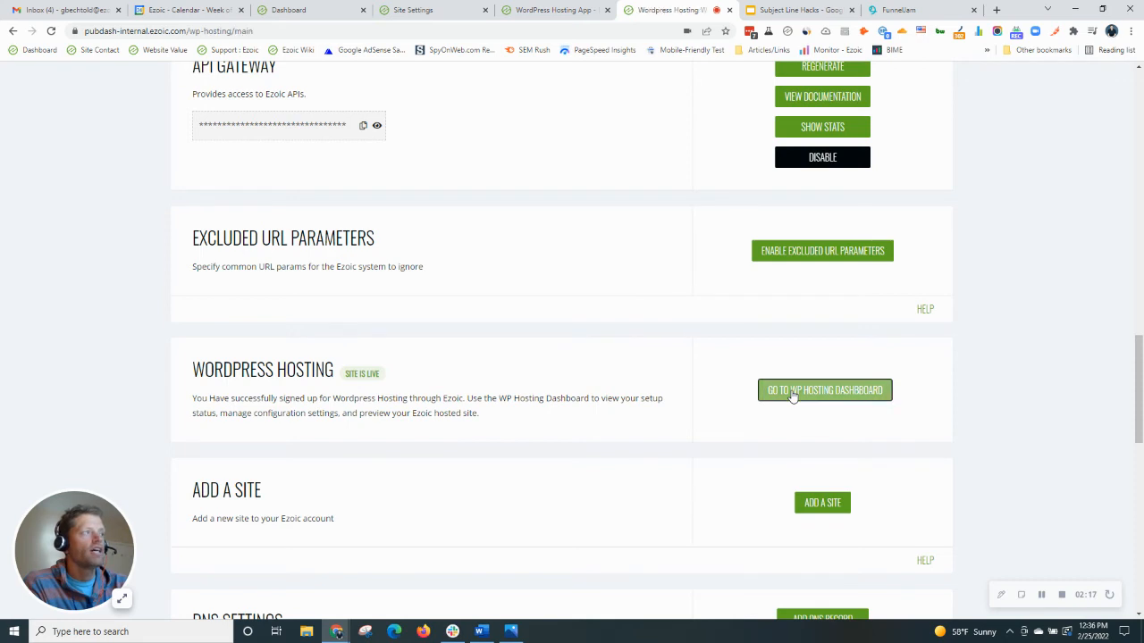
{"action": "left_click", "coordinate": [824, 390]}
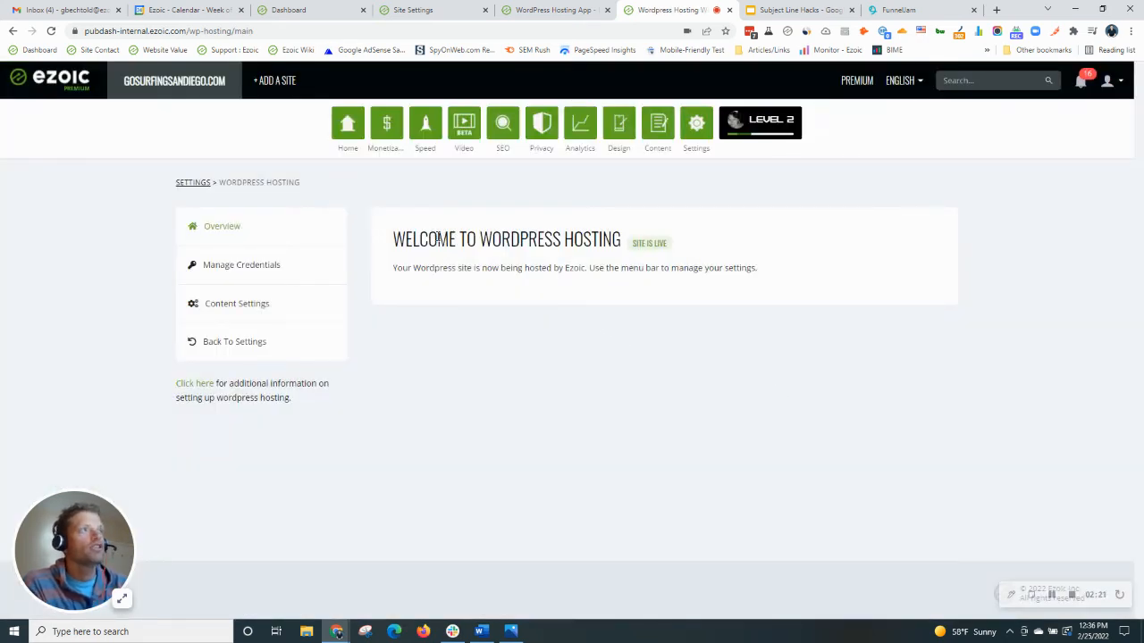
{"action": "mouse_move", "coordinate": [241, 265]}
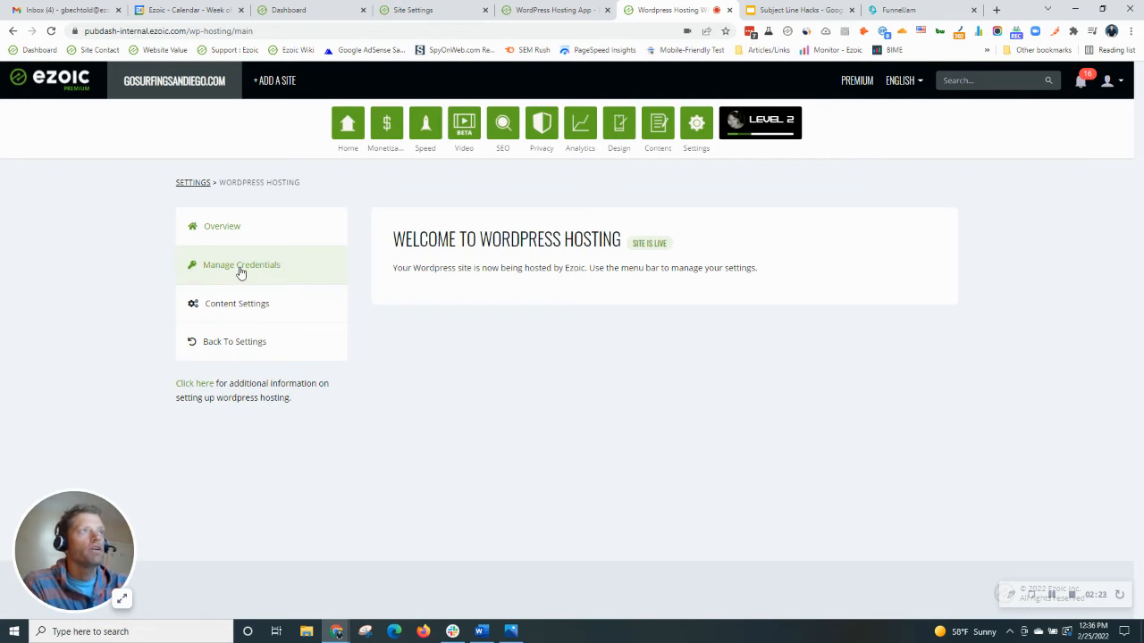
{"action": "left_click", "coordinate": [241, 264]}
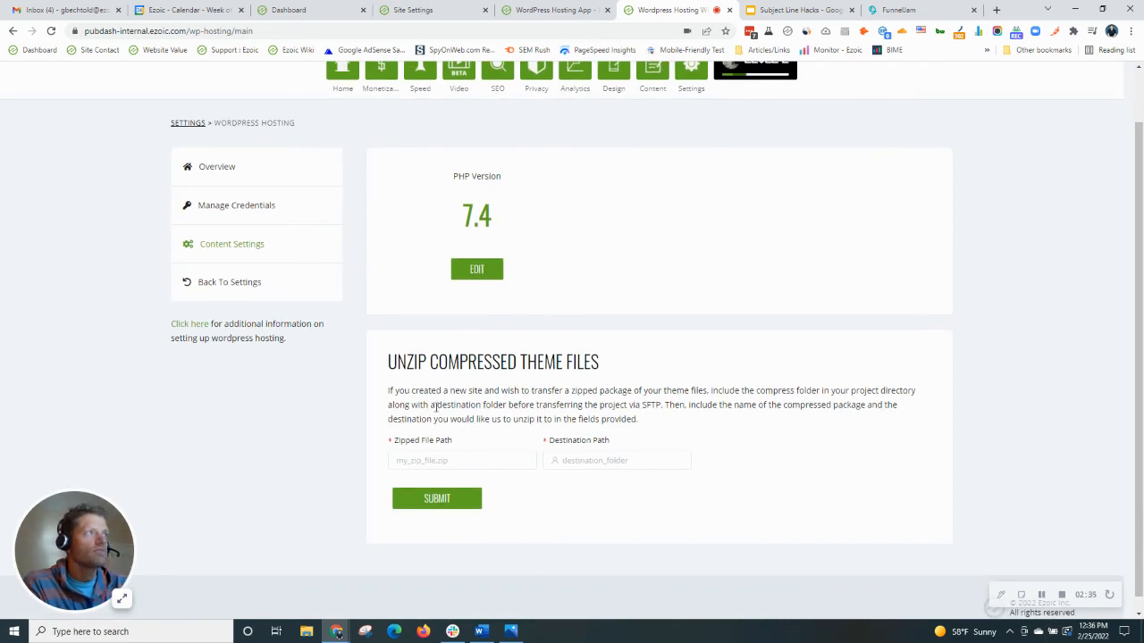
{"action": "mouse_move", "coordinate": [497, 523]}
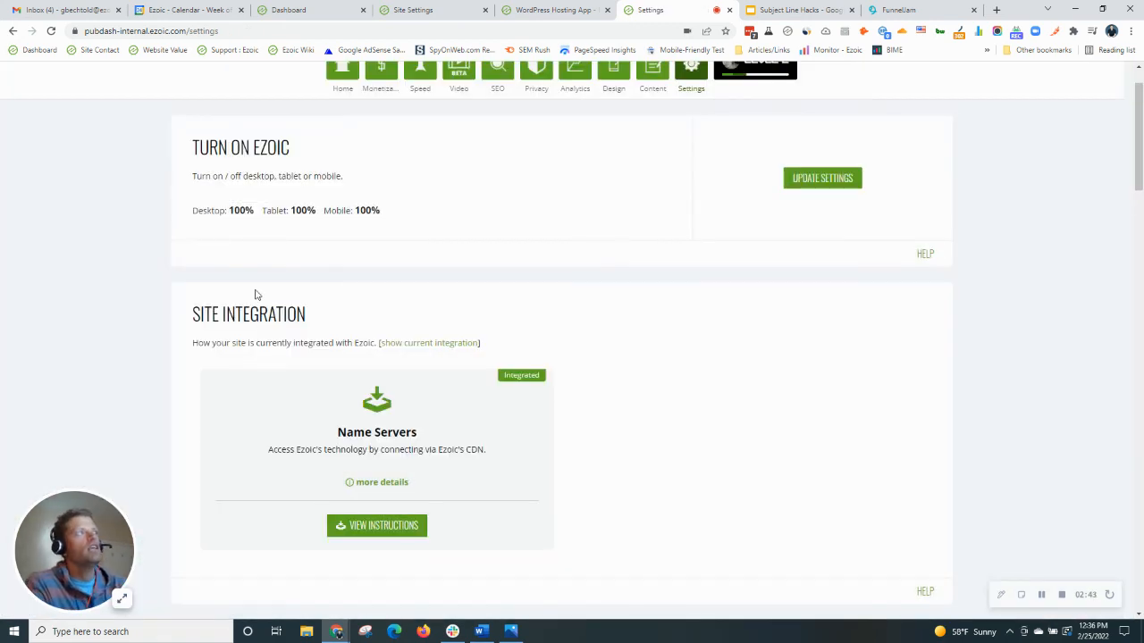
{"action": "left_click", "coordinate": [554, 10]}
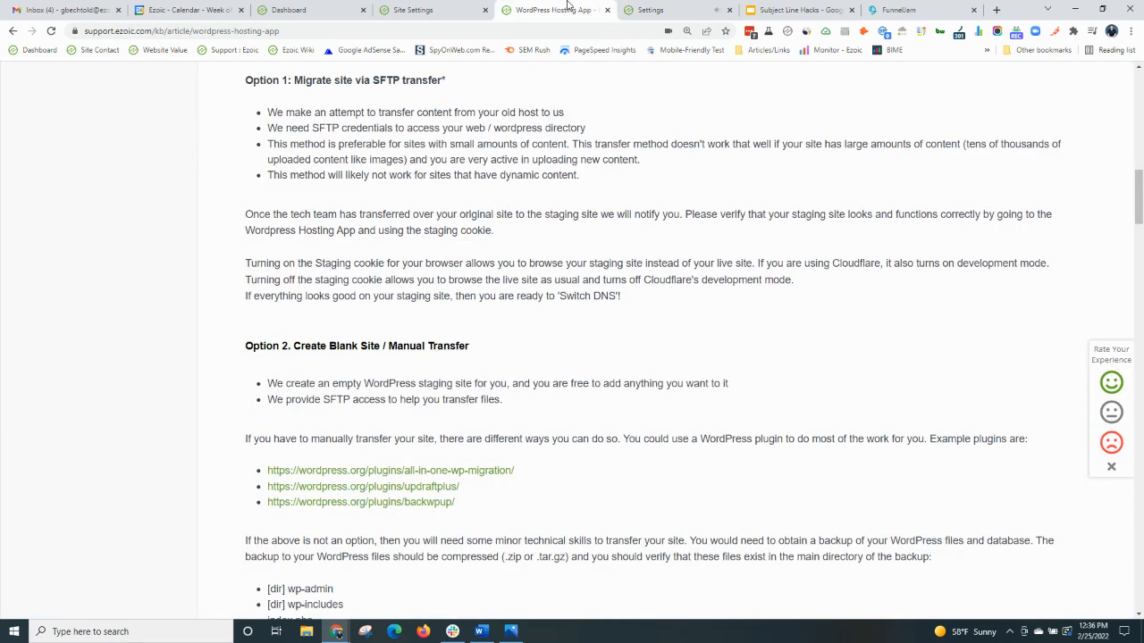